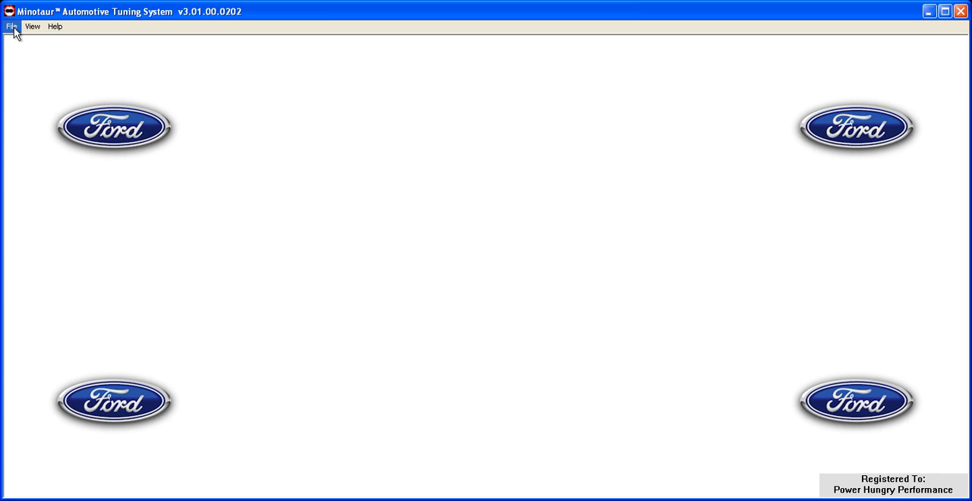
Step: Create a new project, project1, and return to the File menu to load a calibration
left_click(12, 26)
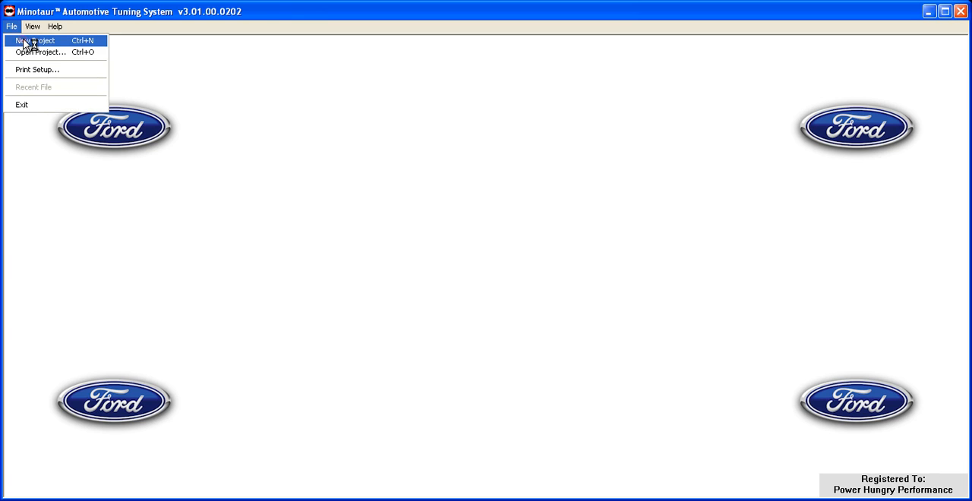
left_click(35, 40)
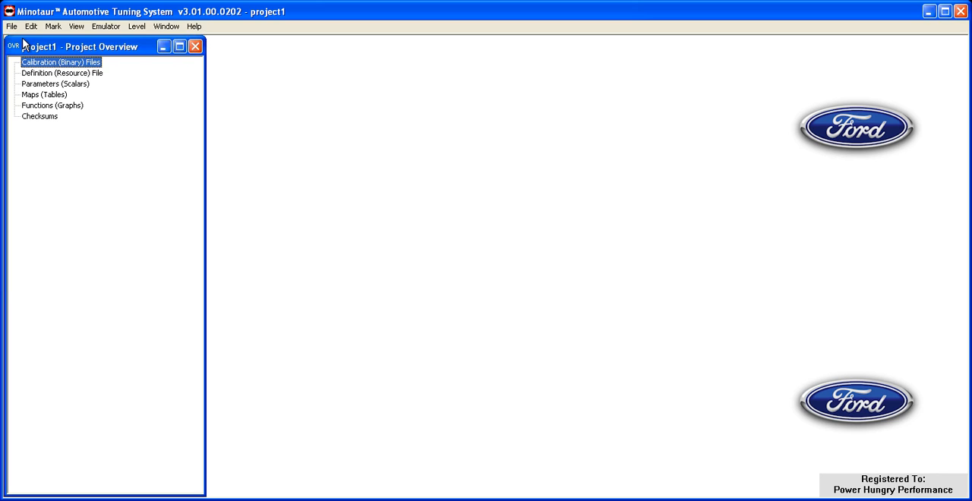
left_click(13, 26)
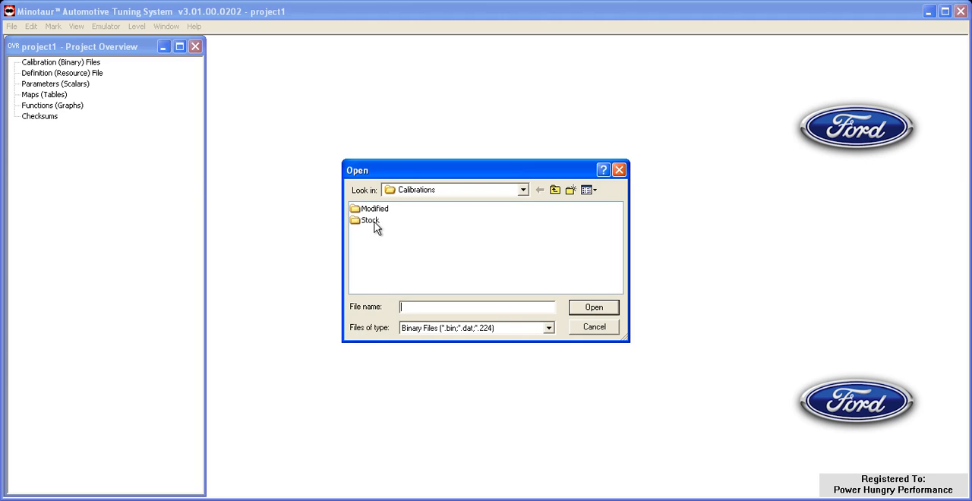
mouse_move(373, 212)
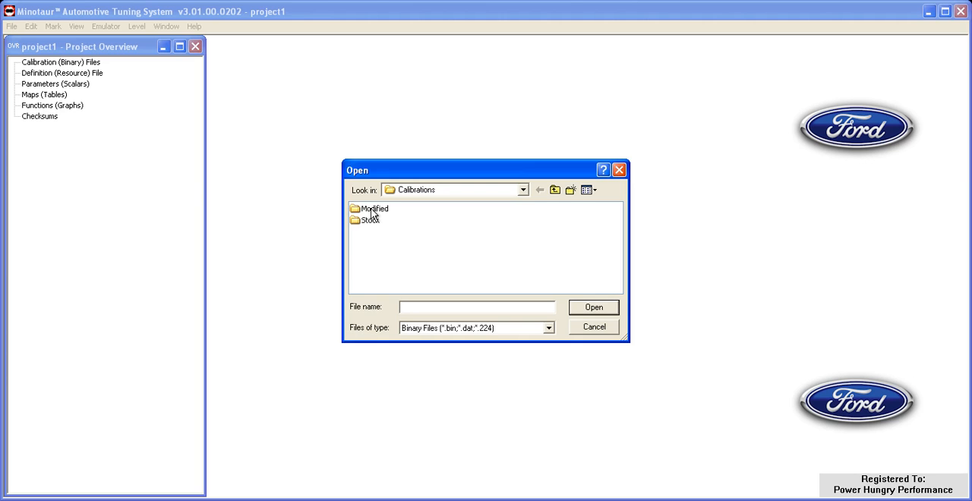
Step: Load the modified VRAA6S3_80D binary from the Modified calibrations folder into the project
double_click(374, 210)
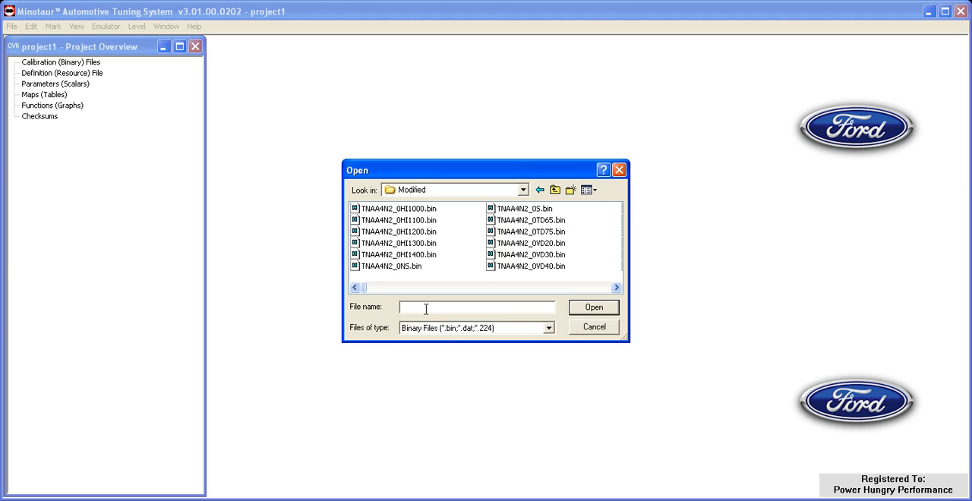
type("M")
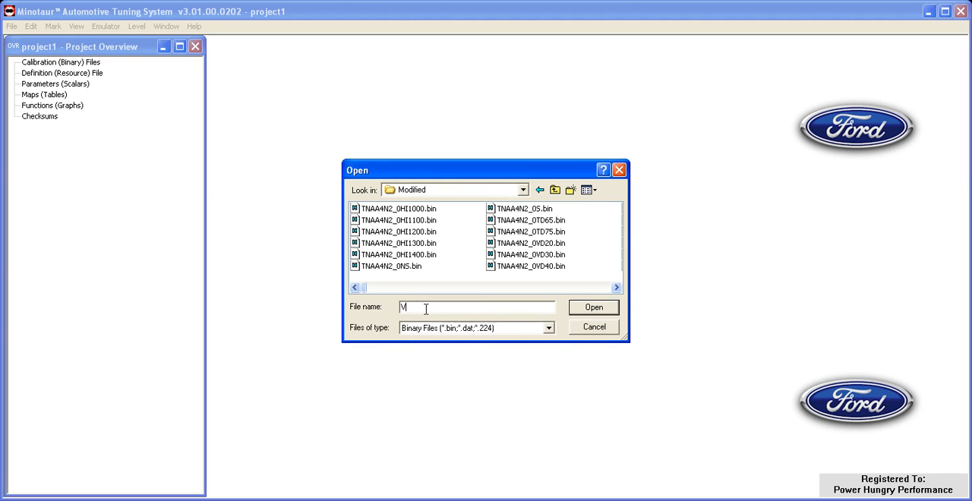
type("VRAA6S")
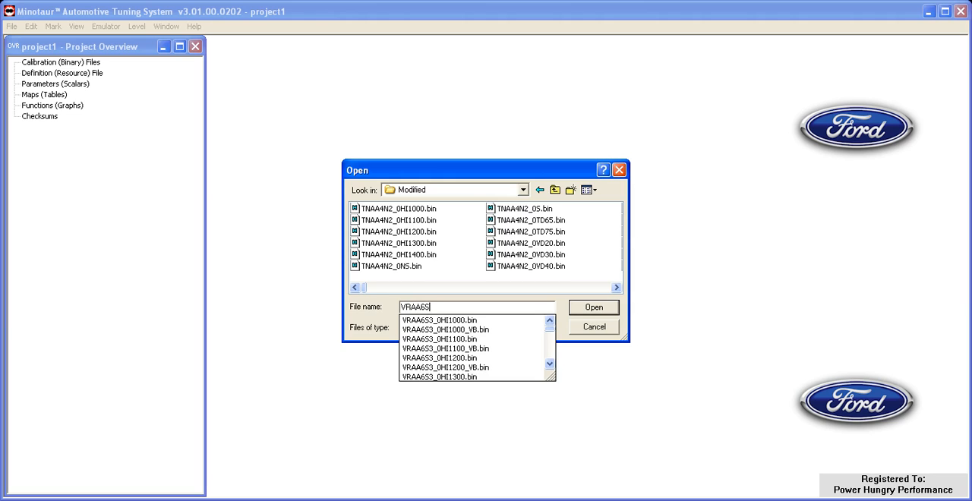
type("3_80DD.bin")
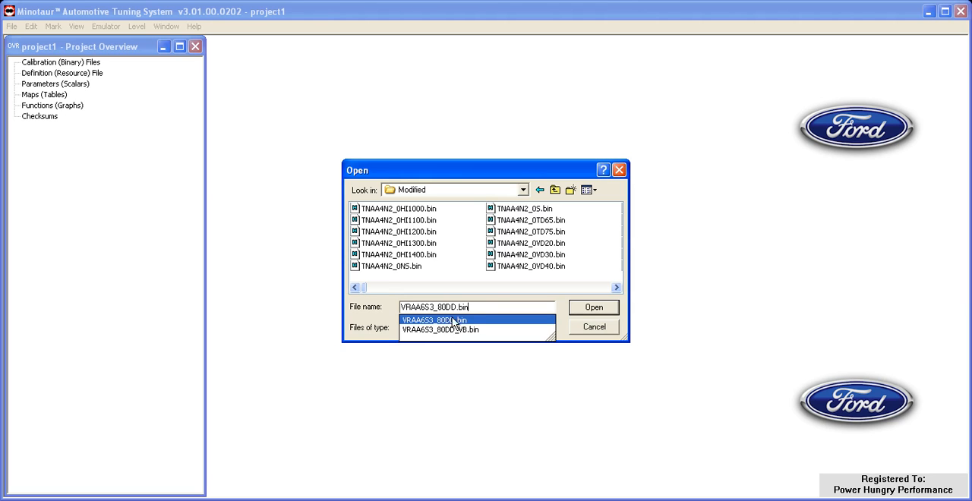
left_click(434, 321)
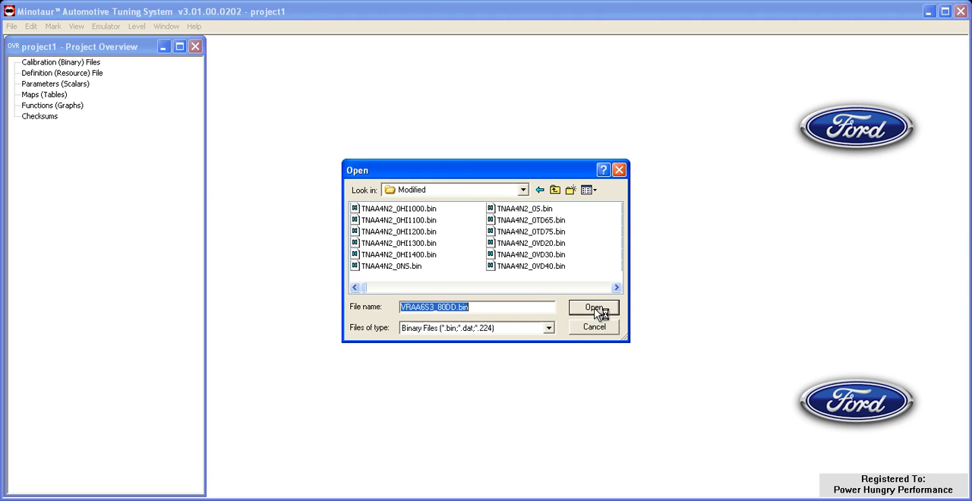
left_click(594, 310)
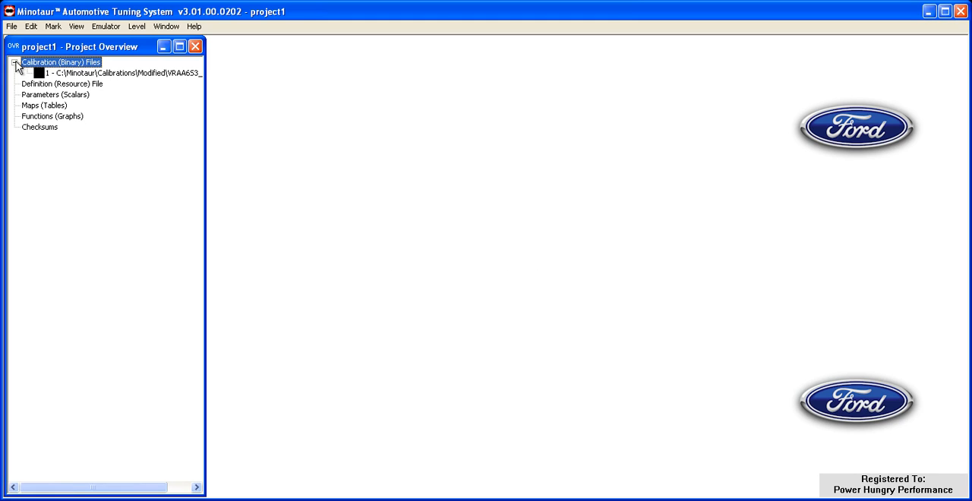
mouse_move(73, 74)
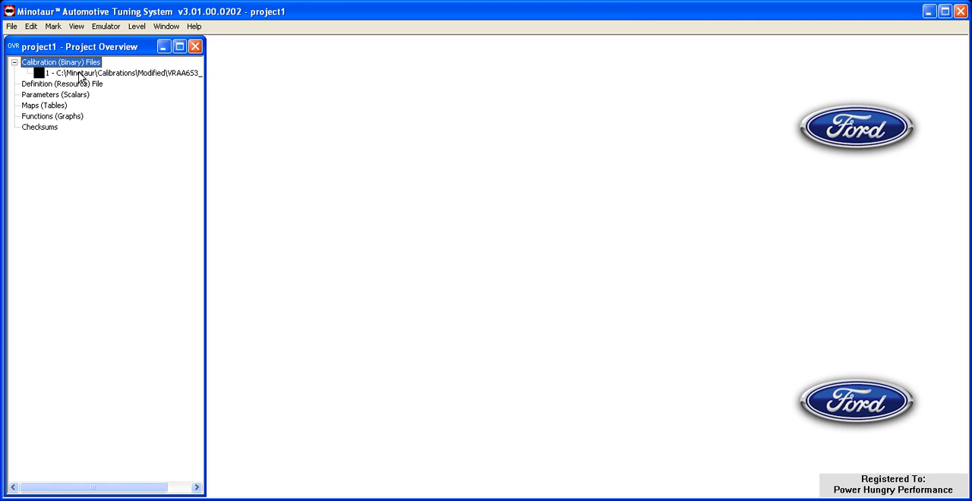
mouse_move(12, 26)
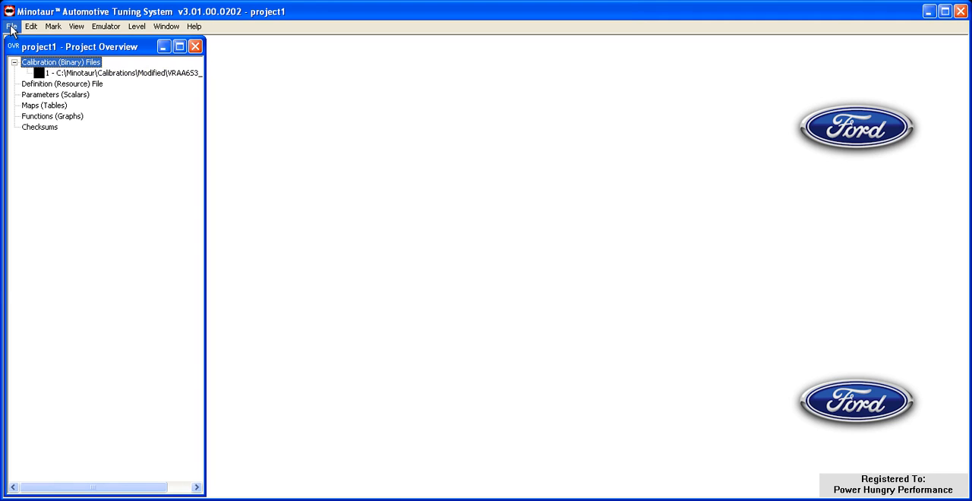
Step: Load the stock VRAA6S3.bin from the Stock folder as a second calibration and select it in the list
left_click(12, 26)
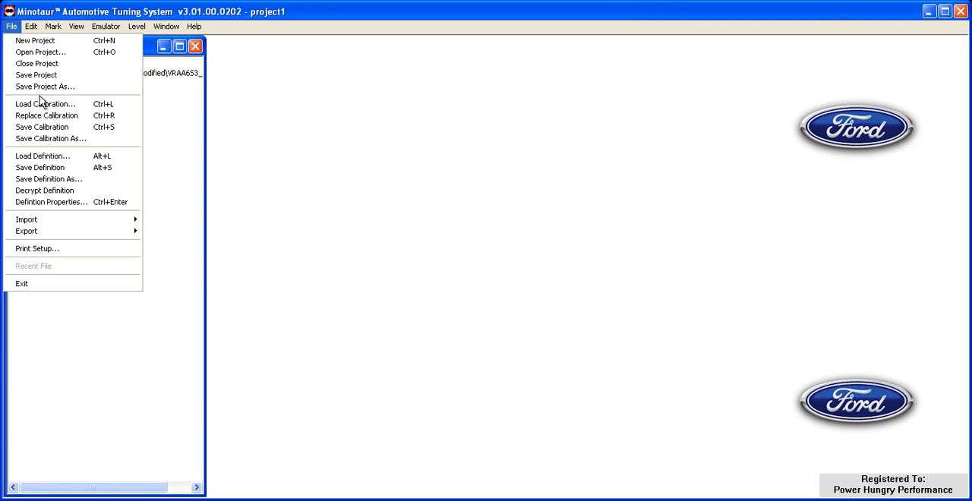
left_click(45, 103)
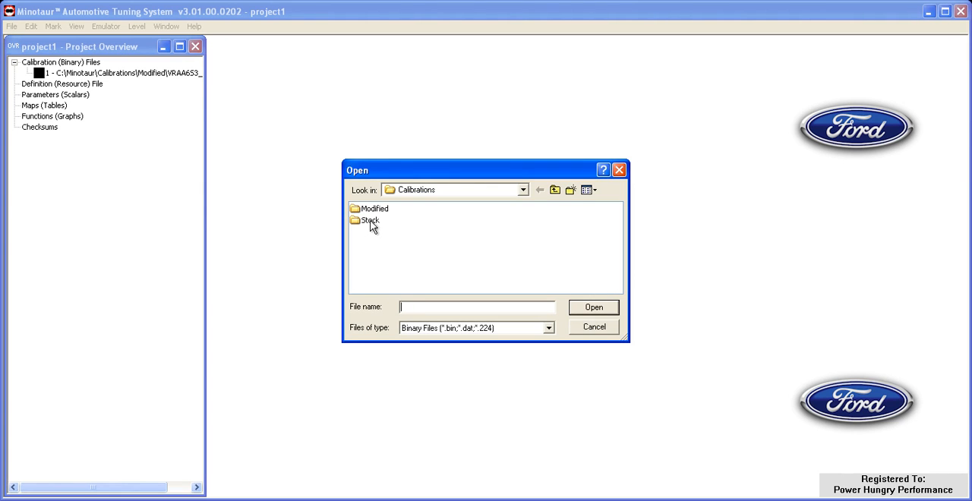
left_click(370, 221)
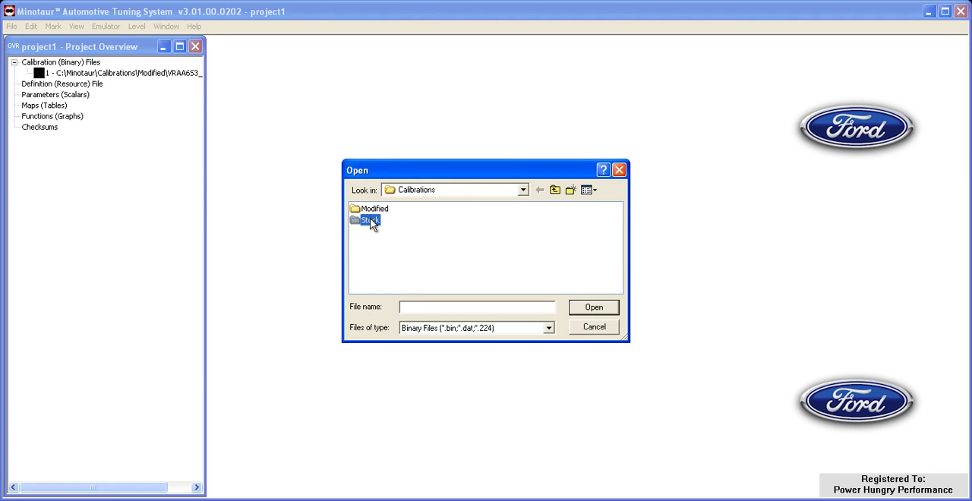
double_click(371, 220)
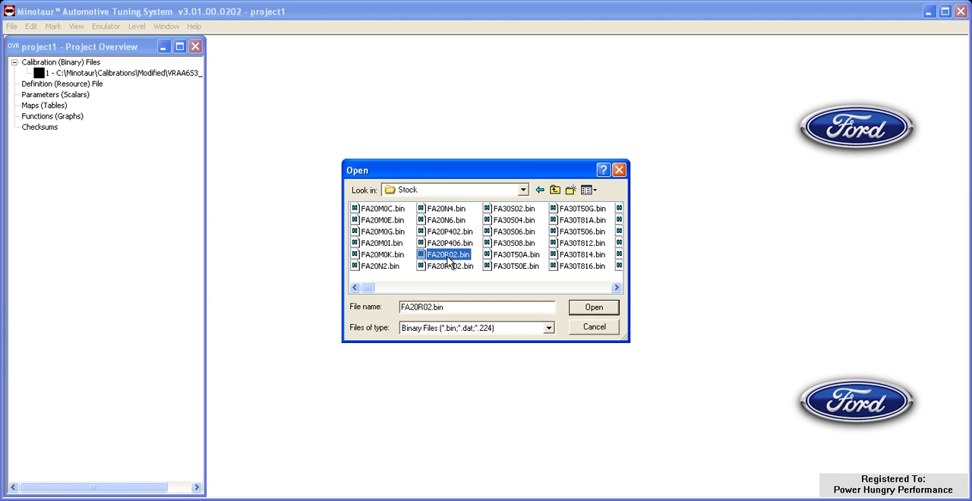
scroll("right", 3)
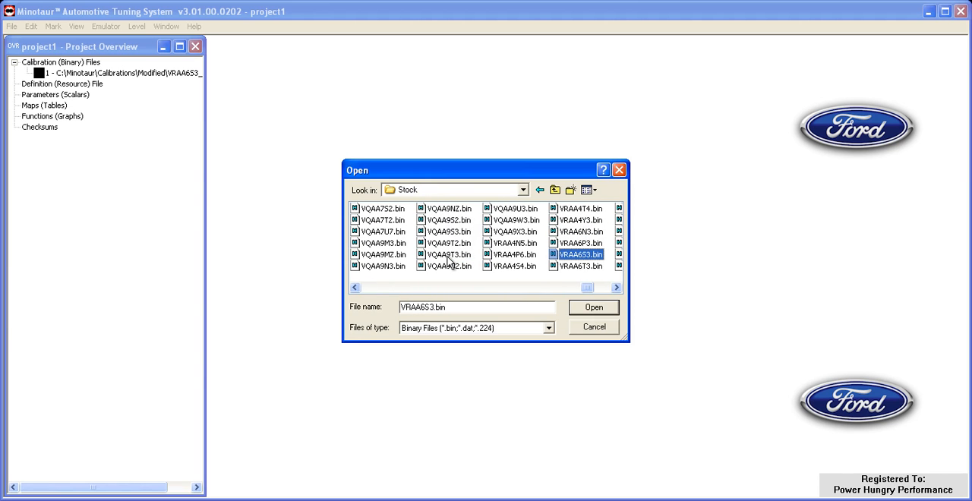
mouse_move(635, 307)
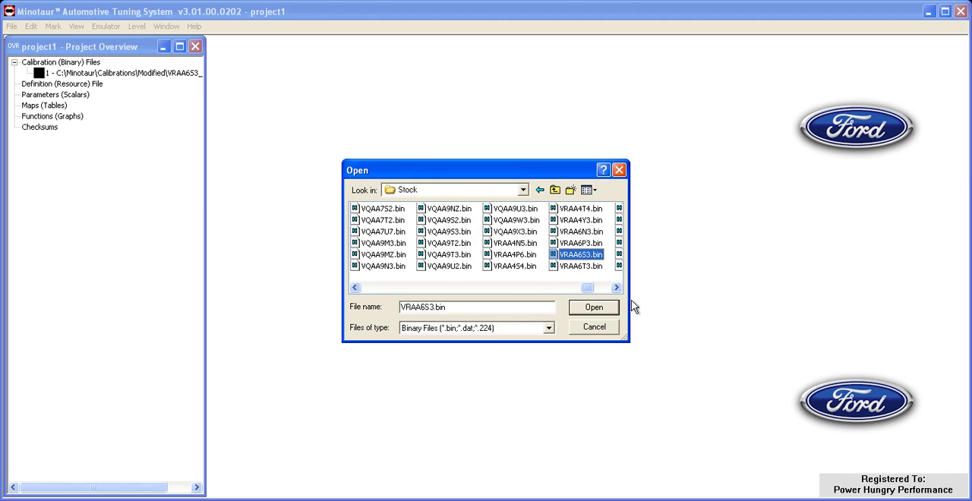
left_click(592, 307)
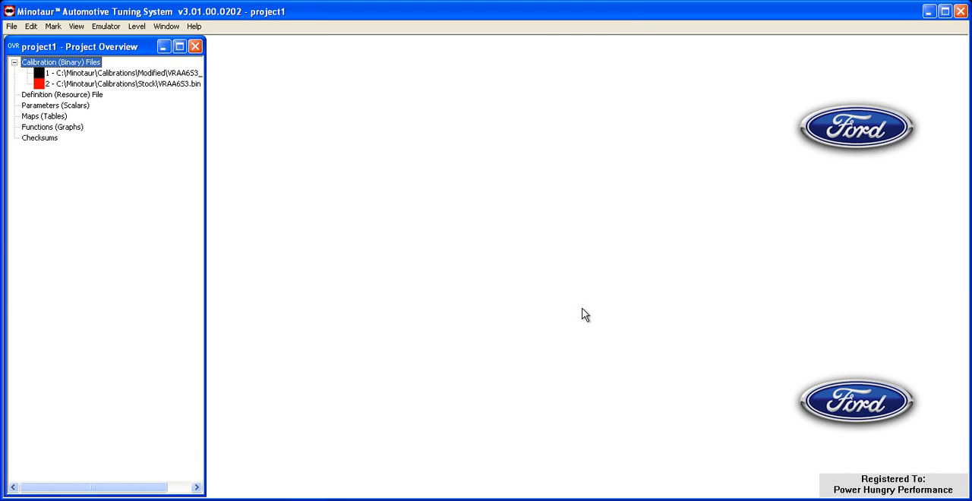
mouse_move(407, 290)
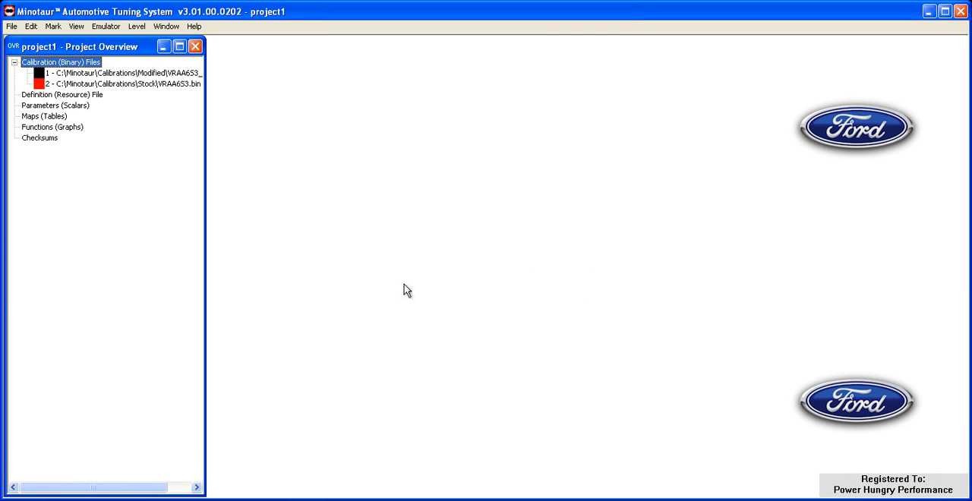
mouse_move(319, 271)
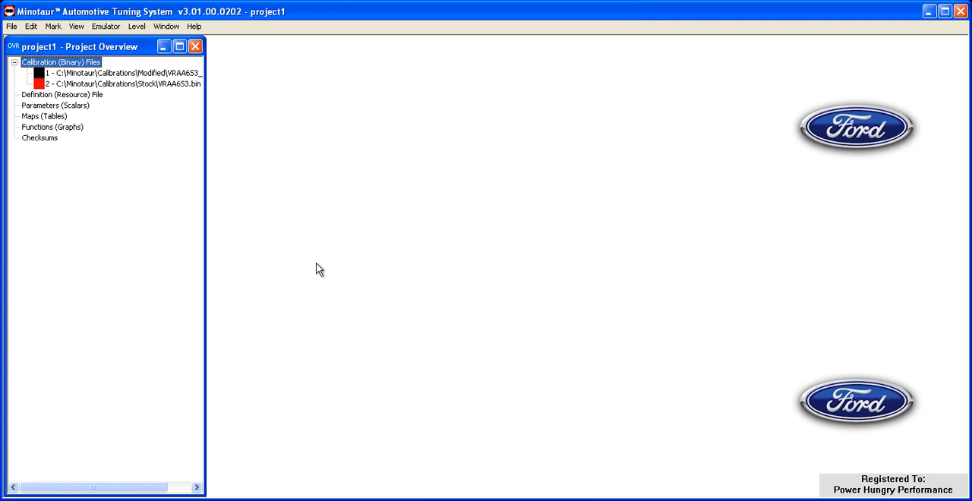
mouse_move(140, 85)
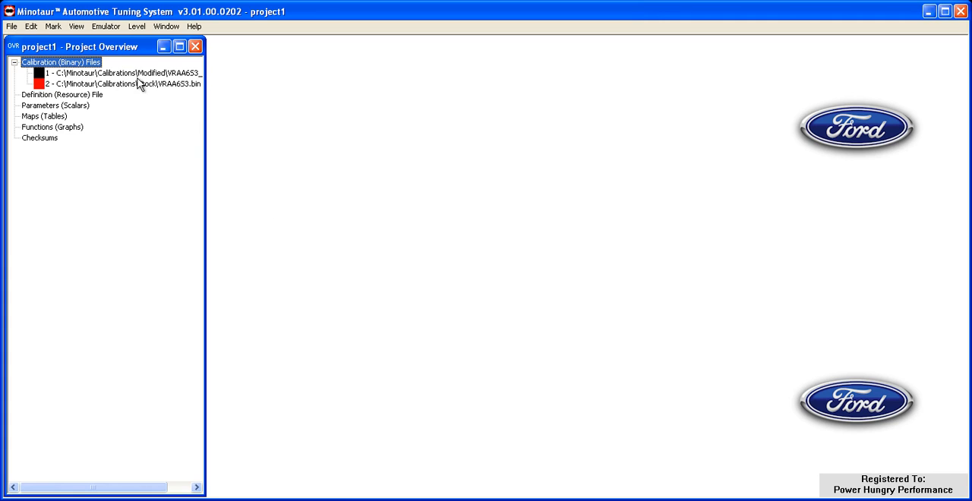
left_click(137, 73)
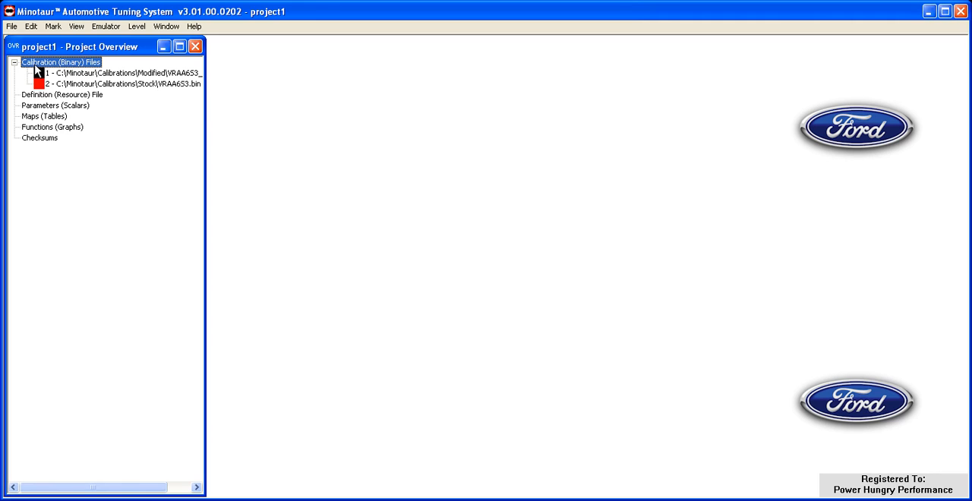
Step: Load the VRAA6_(216e).rdt definition and expand its node to show version v4.00 and tuning groups
left_click(13, 26)
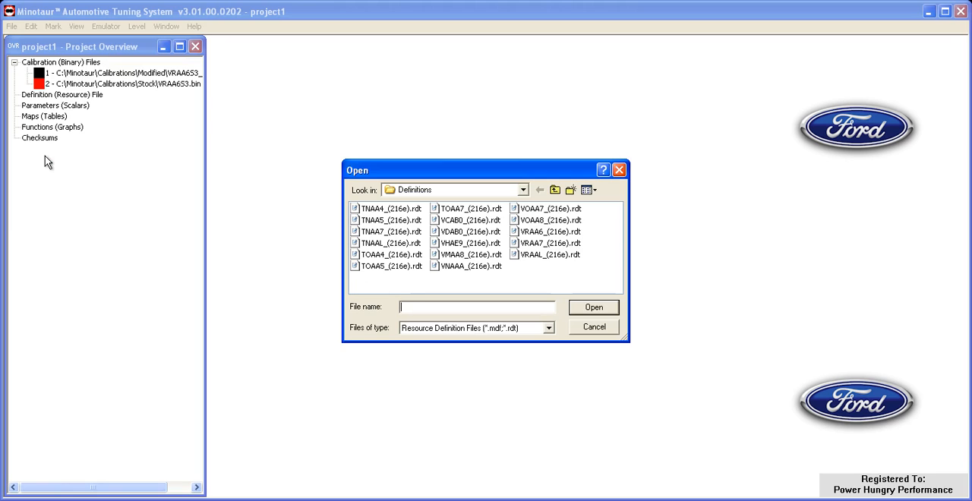
mouse_move(337, 242)
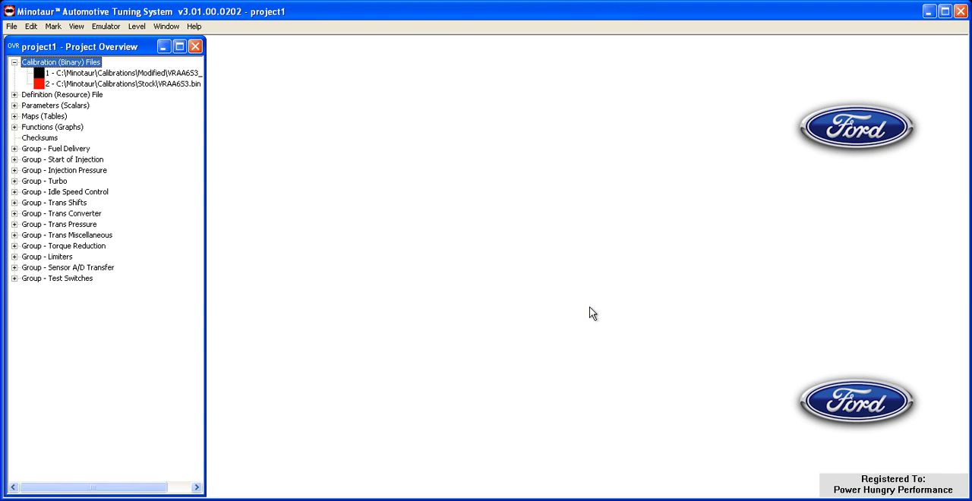
mouse_move(84, 109)
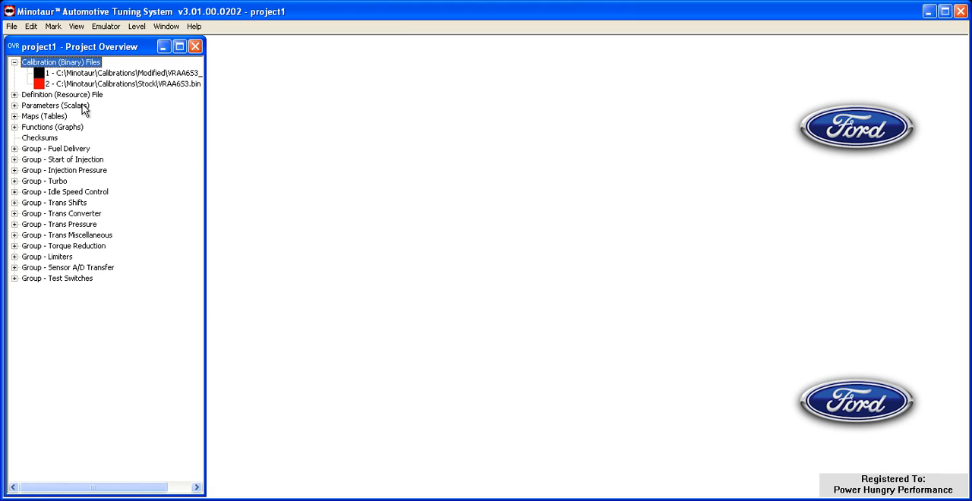
left_click(15, 94)
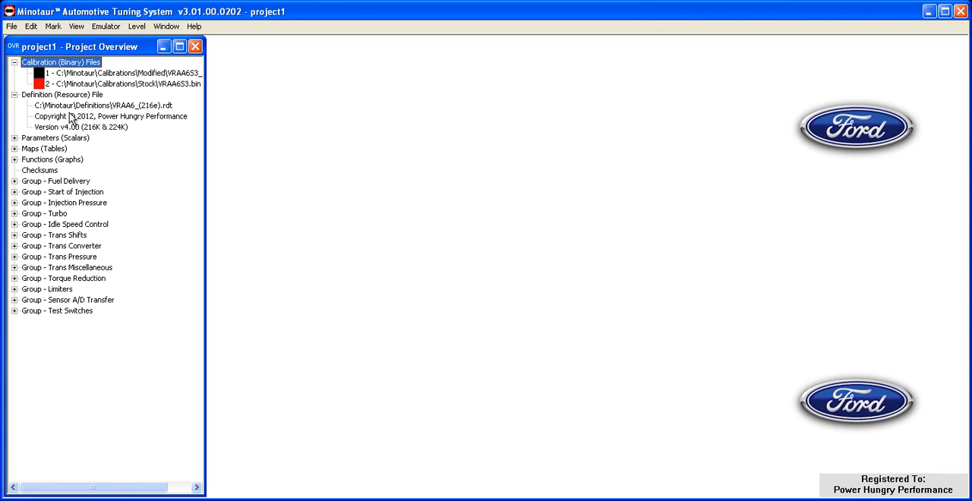
mouse_move(135, 112)
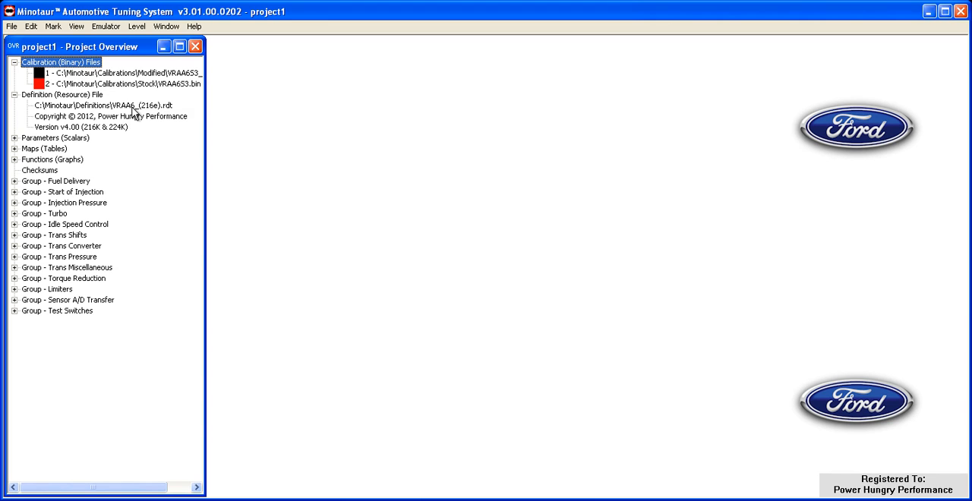
mouse_move(13, 26)
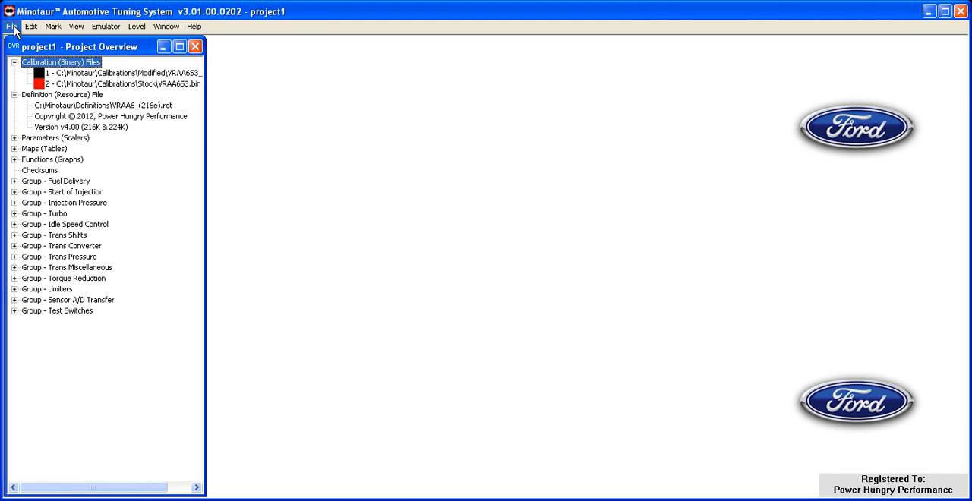
Step: Save the project into the Projects folder as 'VRAA6S3 - Daily Driver.pxp'
left_click(12, 26)
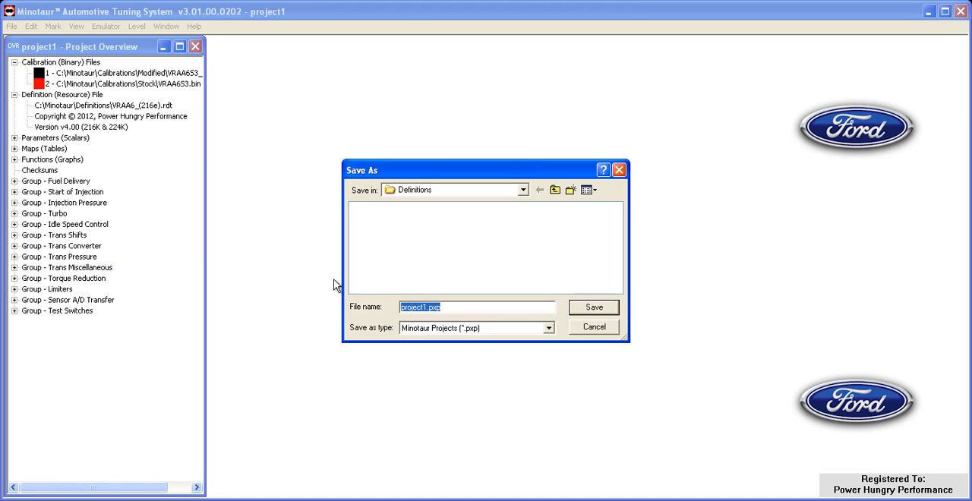
mouse_move(556, 190)
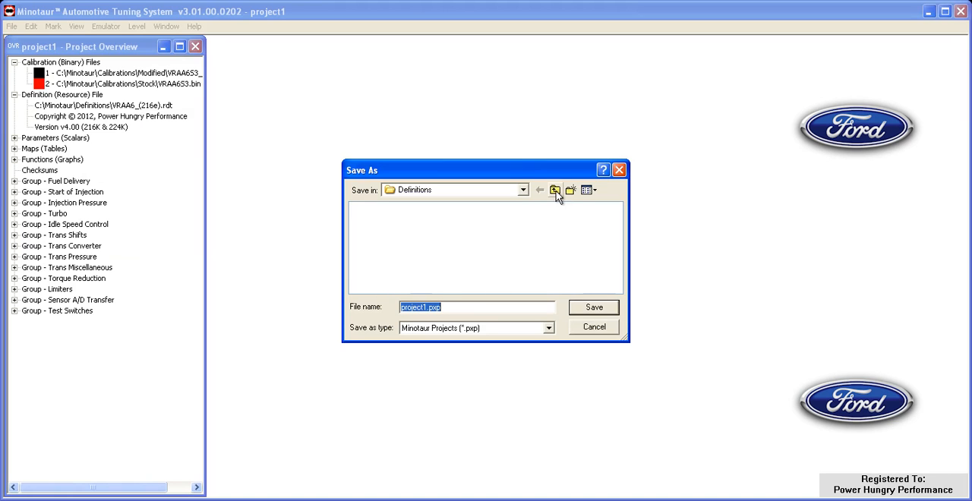
left_click(556, 190)
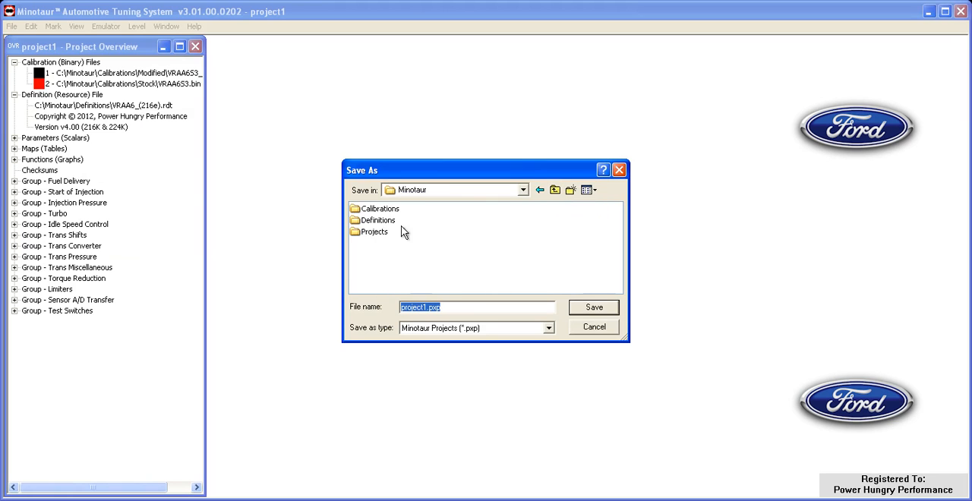
double_click(374, 231)
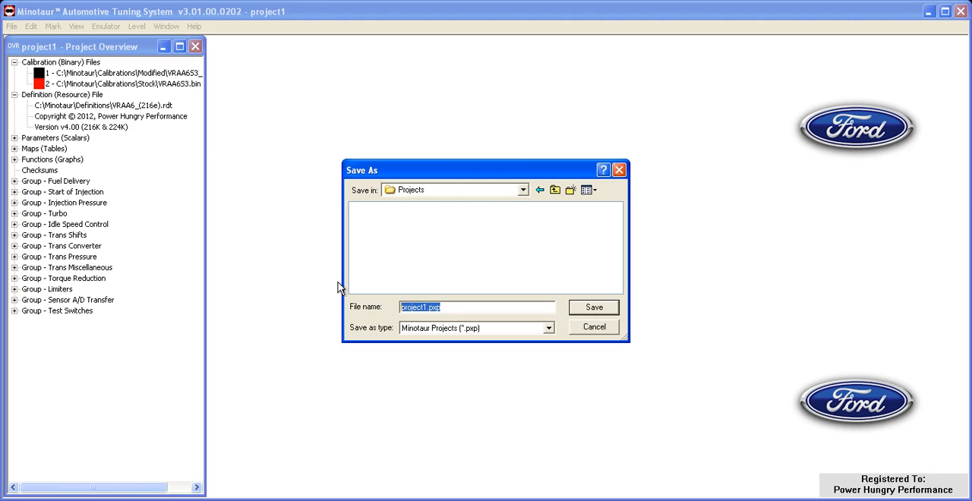
type("VRAA6S3")
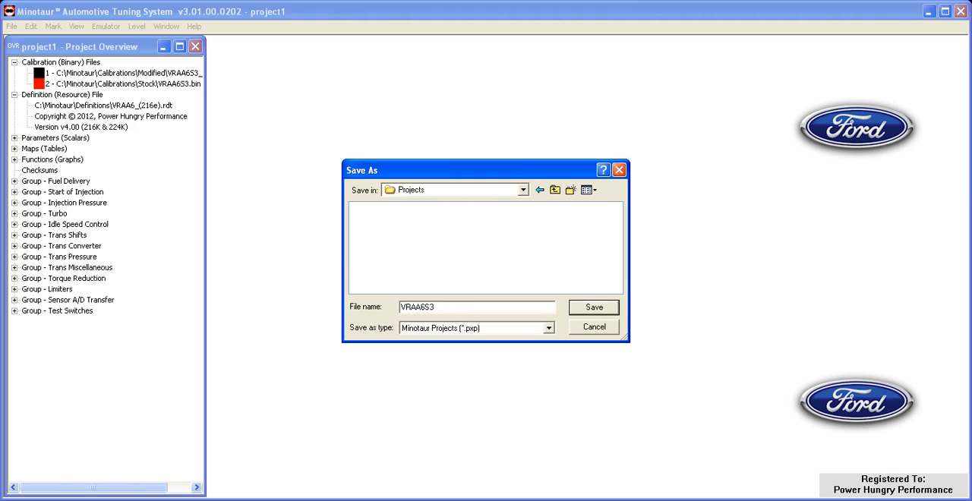
type("- Daily")
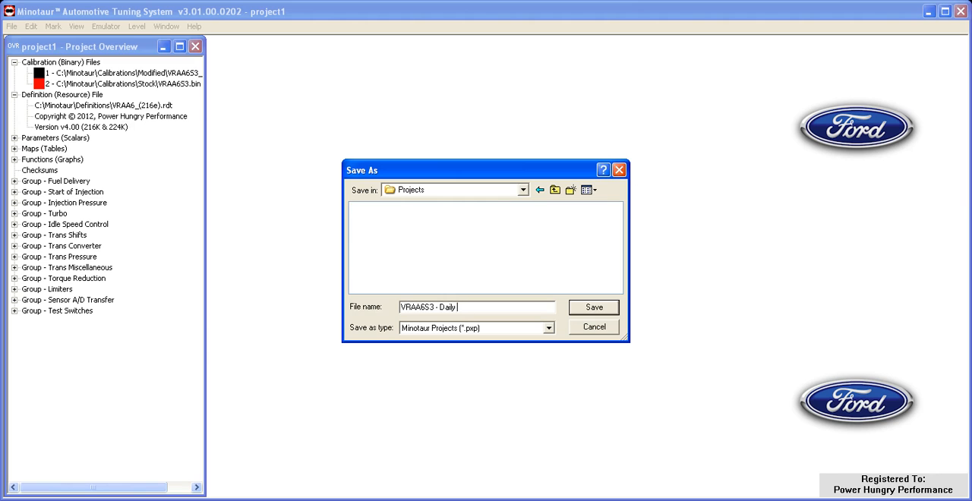
type("Driver")
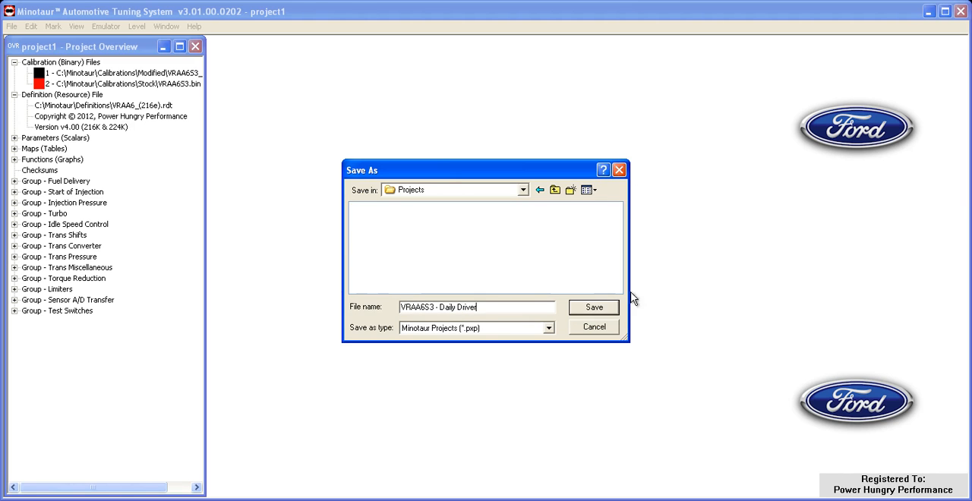
left_click(593, 307)
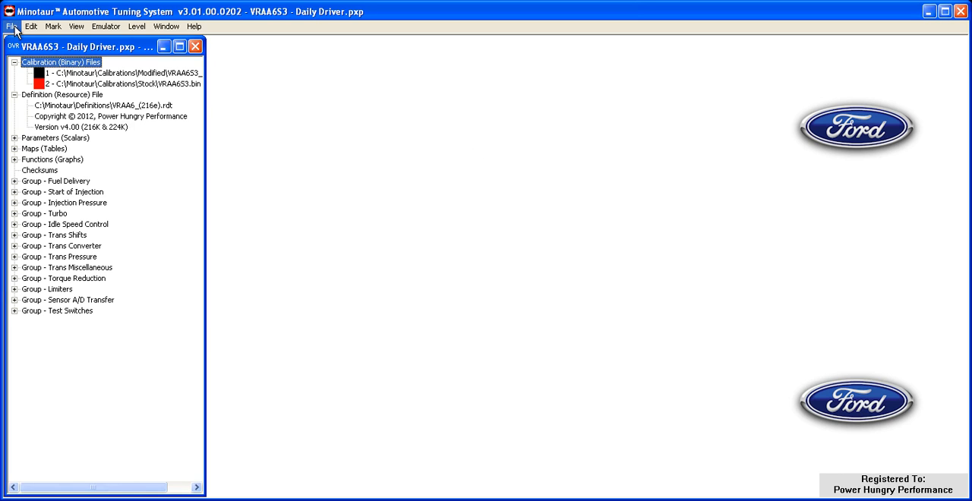
left_click(12, 25)
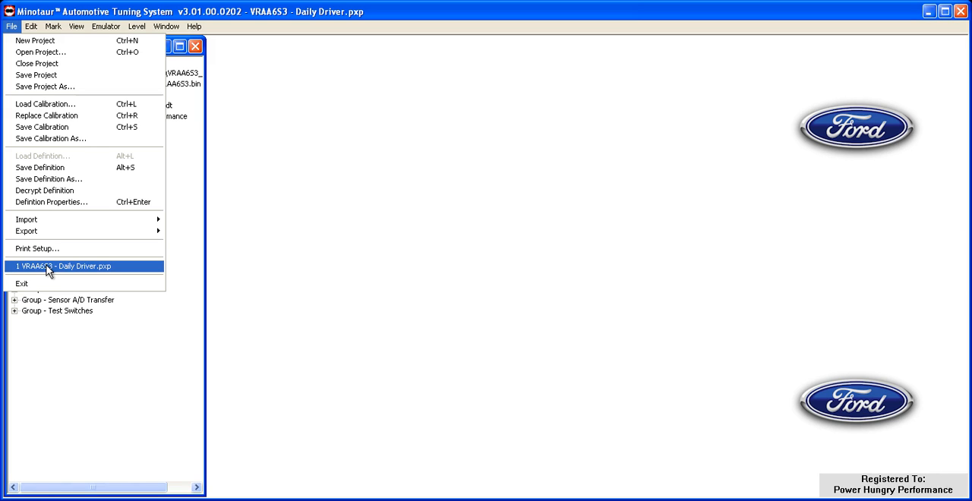
mouse_move(206, 213)
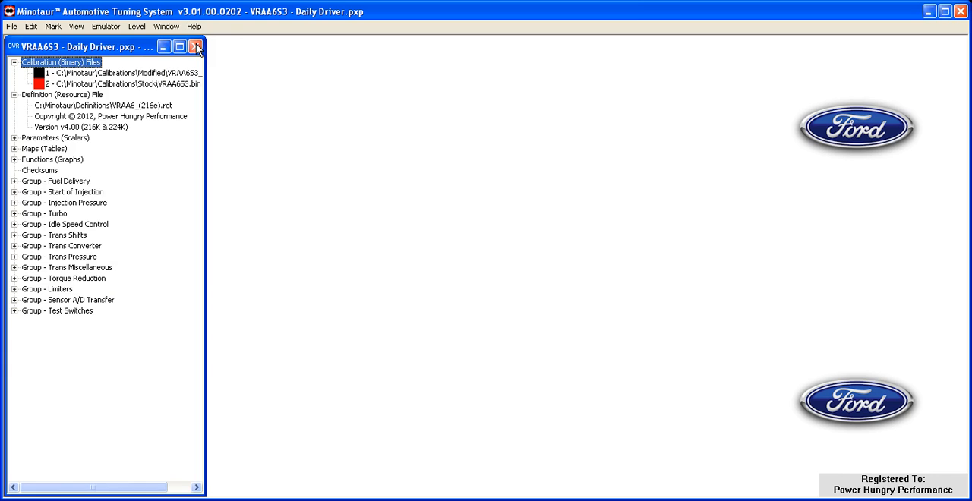
Step: Close the project, reopen 'VRAA6S3 - Daily Driver.pxp' from recent files and expand its Calibration and Definition nodes
left_click(197, 45)
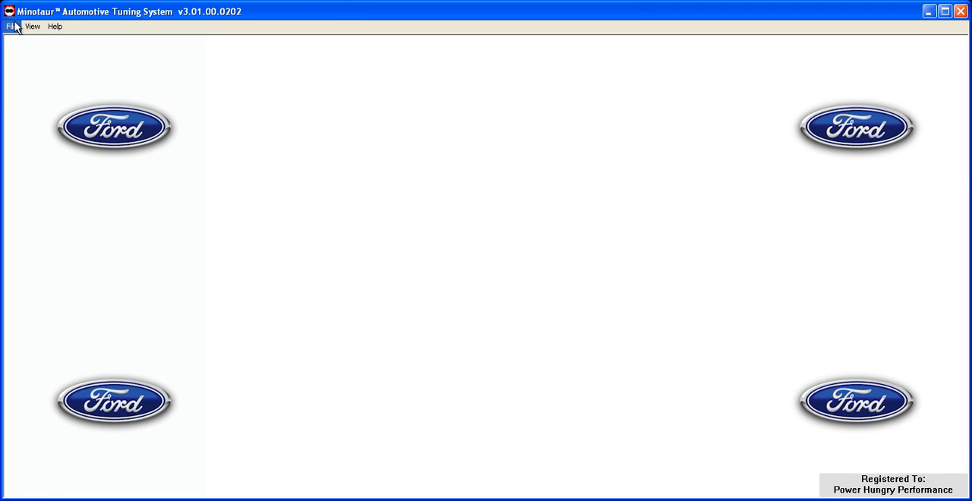
left_click(12, 26)
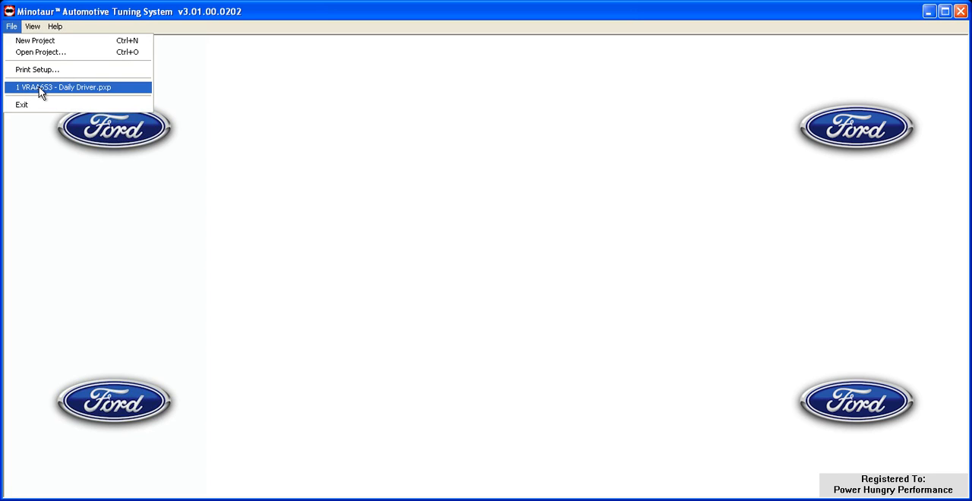
mouse_move(54, 90)
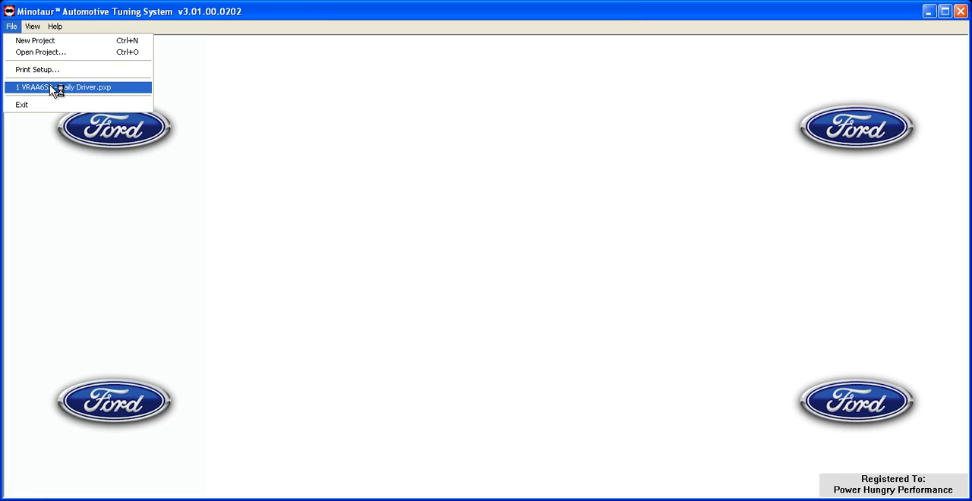
left_click(61, 87)
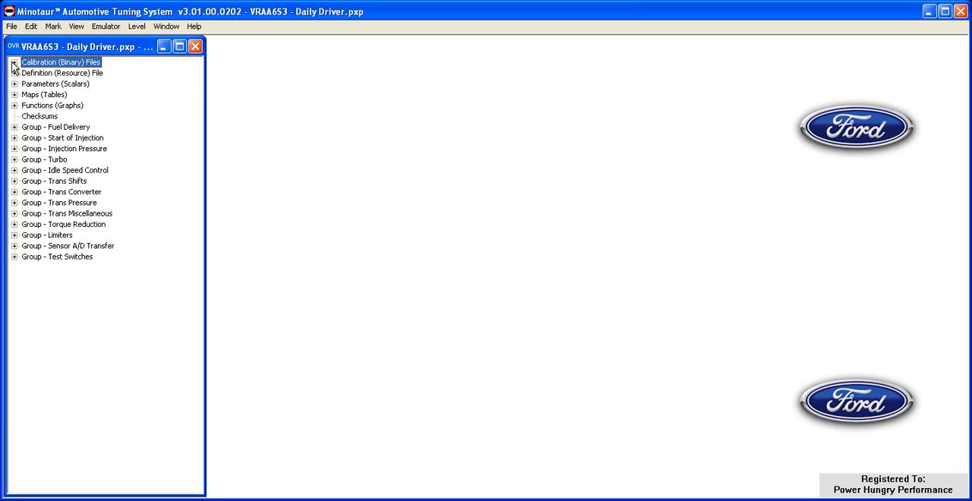
left_click(13, 60)
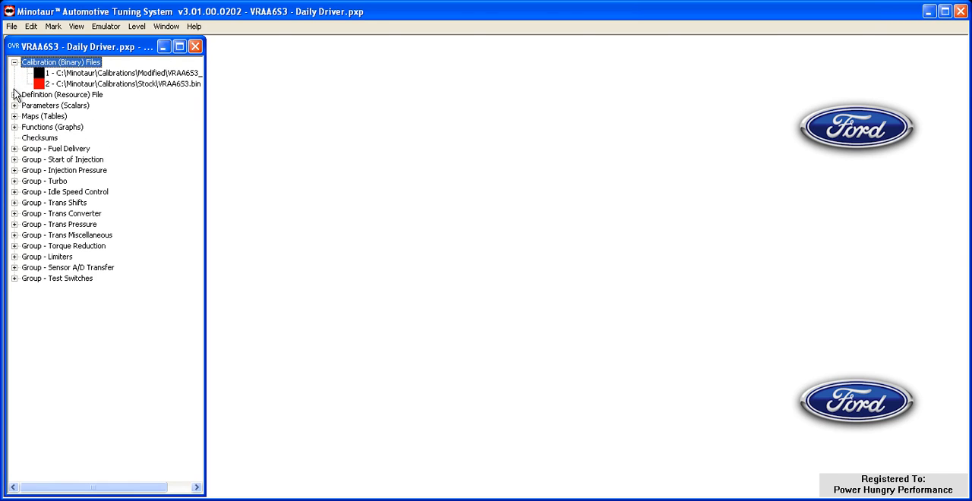
left_click(16, 94)
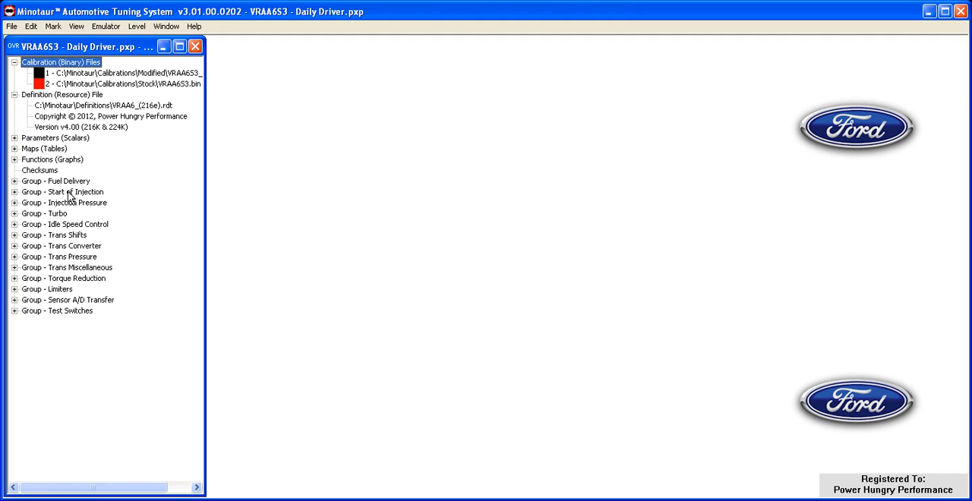
mouse_move(124, 97)
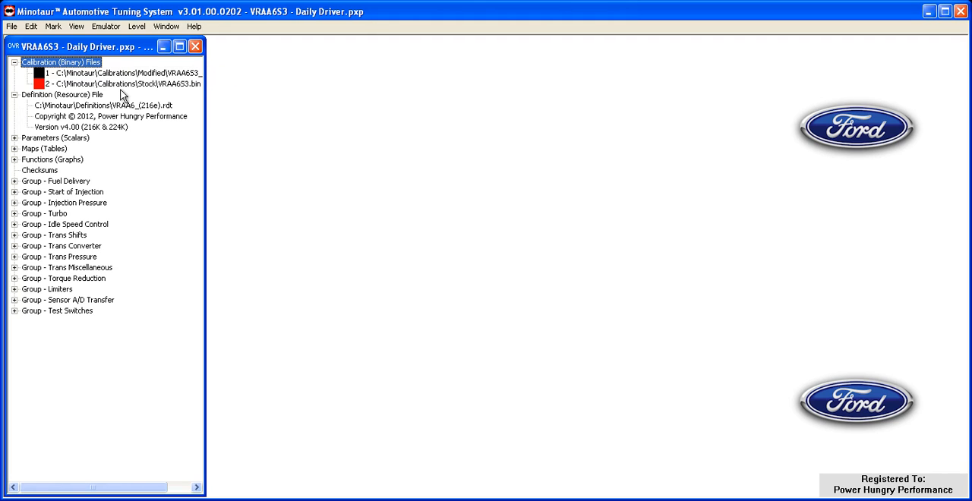
mouse_move(111, 128)
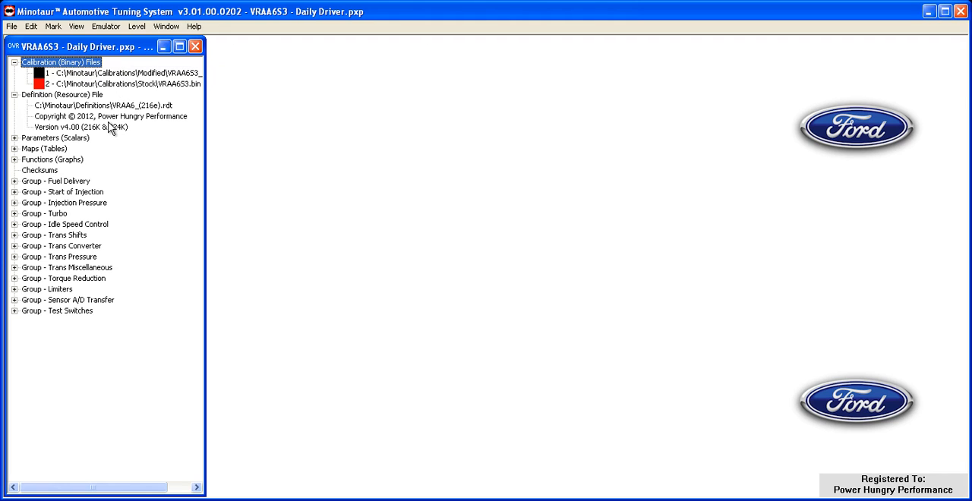